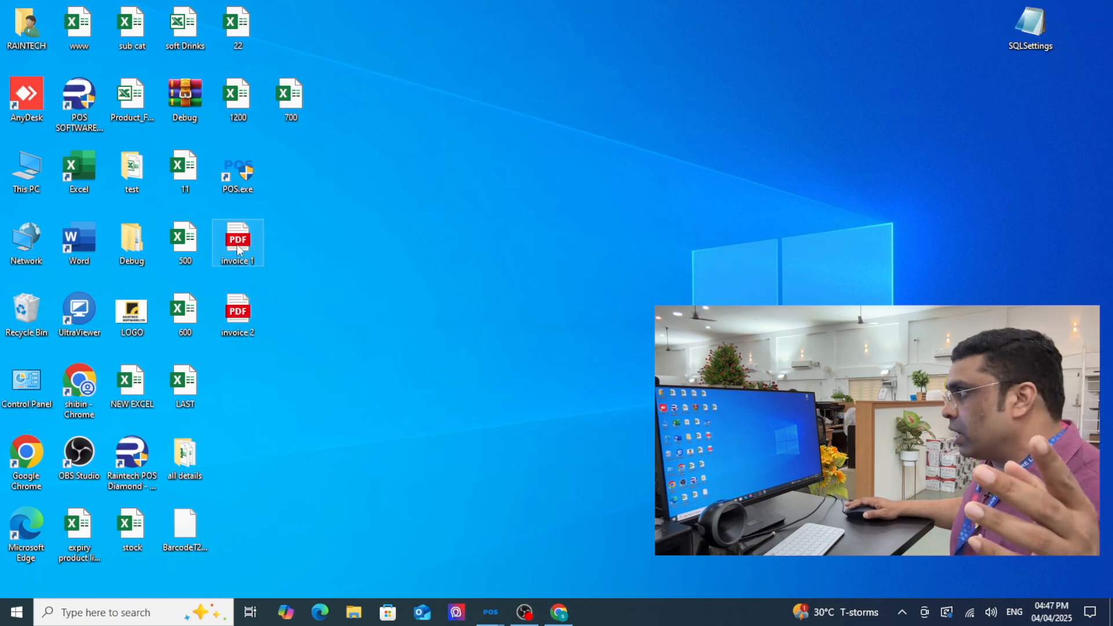
Review the supplier invoice PDFs before importing them.
{"action": "double_click", "coordinate": [237, 241]}
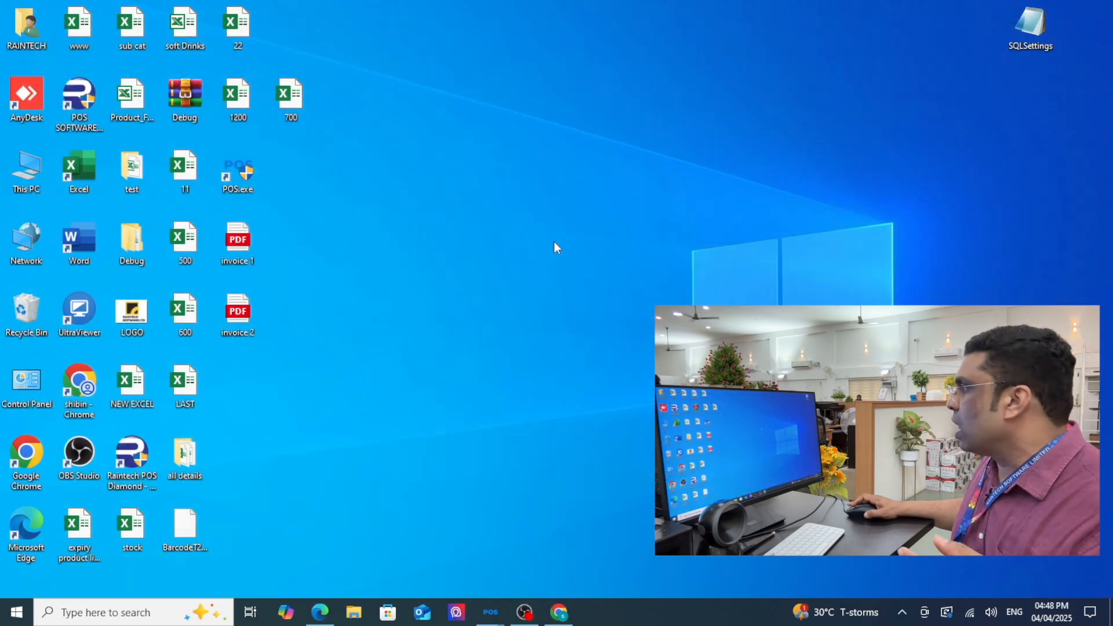
{"action": "double_click", "coordinate": [236, 311]}
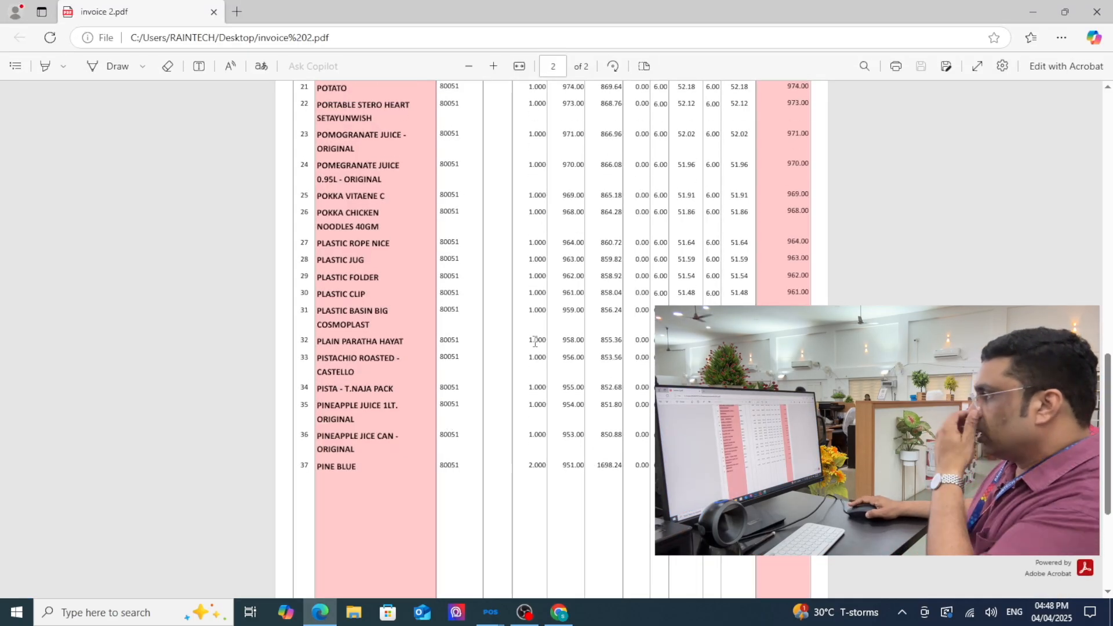
{"action": "scroll", "scroll_direction": "up", "scroll_amount": 3}
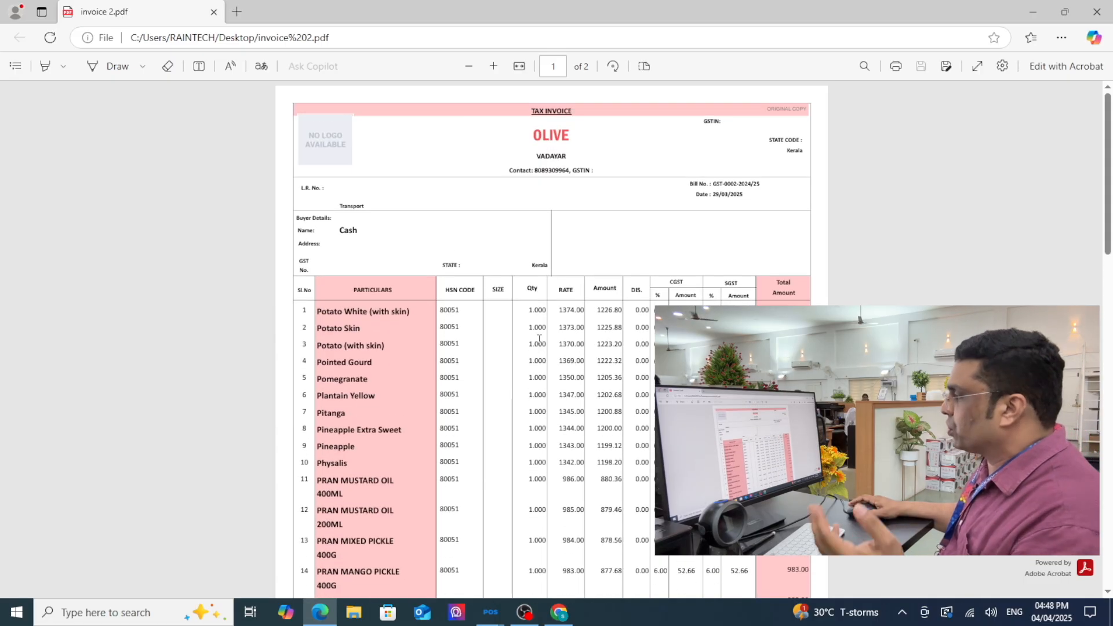
{"action": "scroll", "scroll_direction": "down", "scroll_amount": 3}
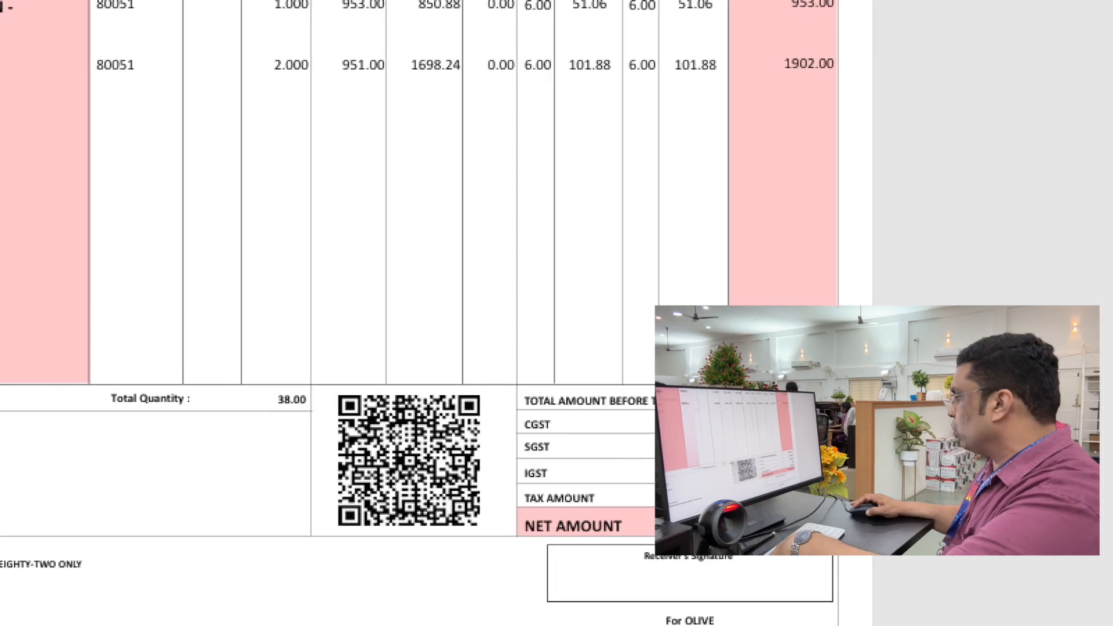
{"action": "scroll", "scroll_direction": "up", "scroll_amount": 3}
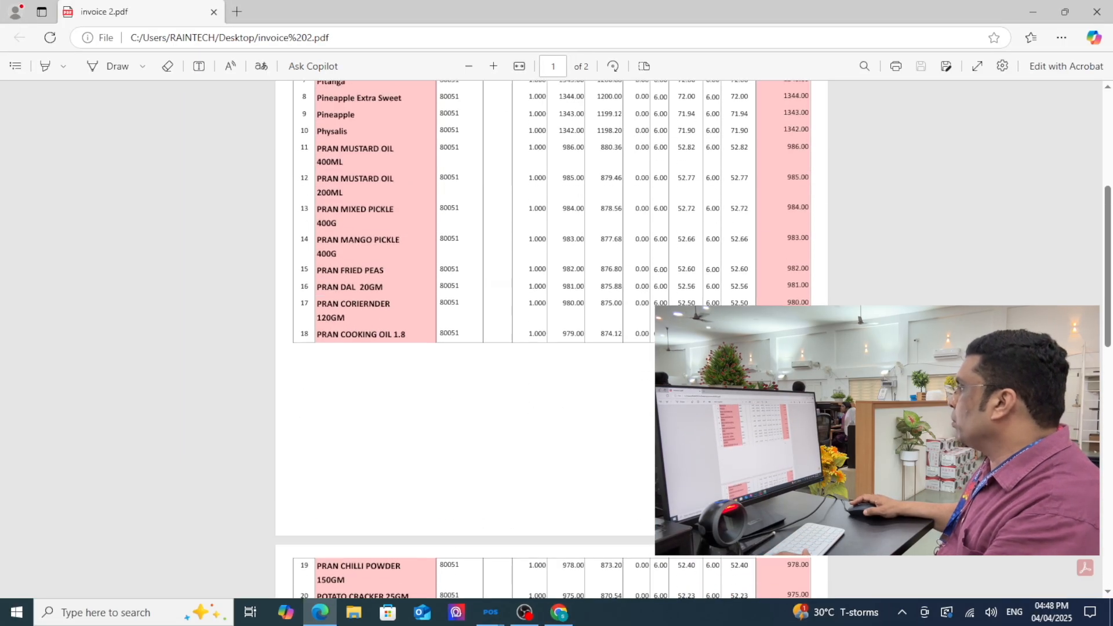
{"action": "scroll", "scroll_direction": "down", "scroll_amount": 3}
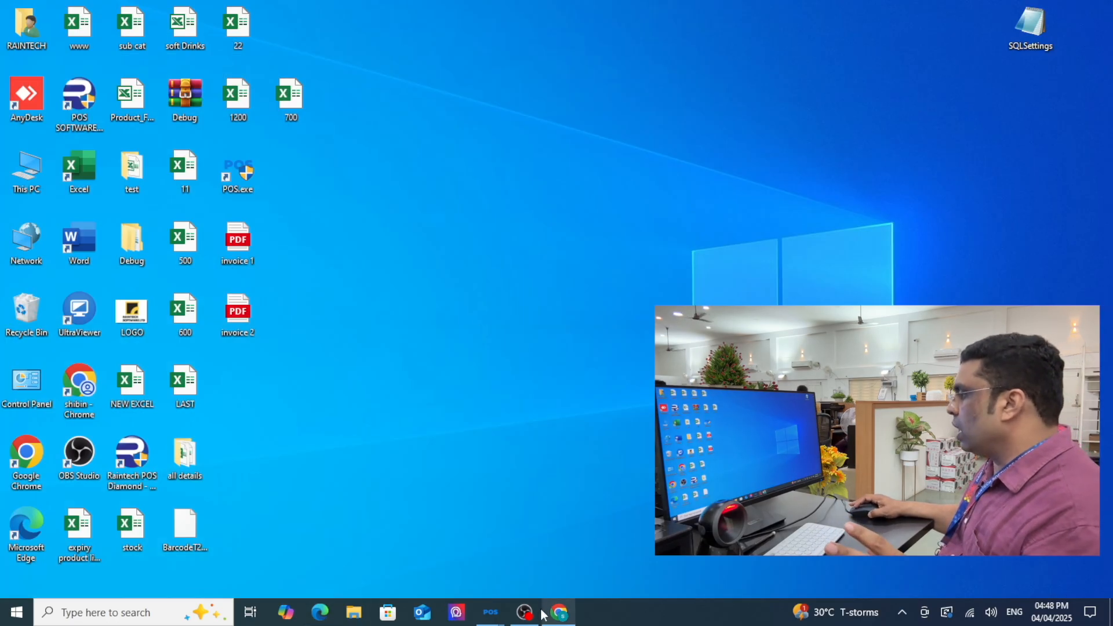
Start a new purchase entry in Retail Daddy and bring up the R.D. Gorilla PDF reader.
{"action": "left_click", "coordinate": [490, 612]}
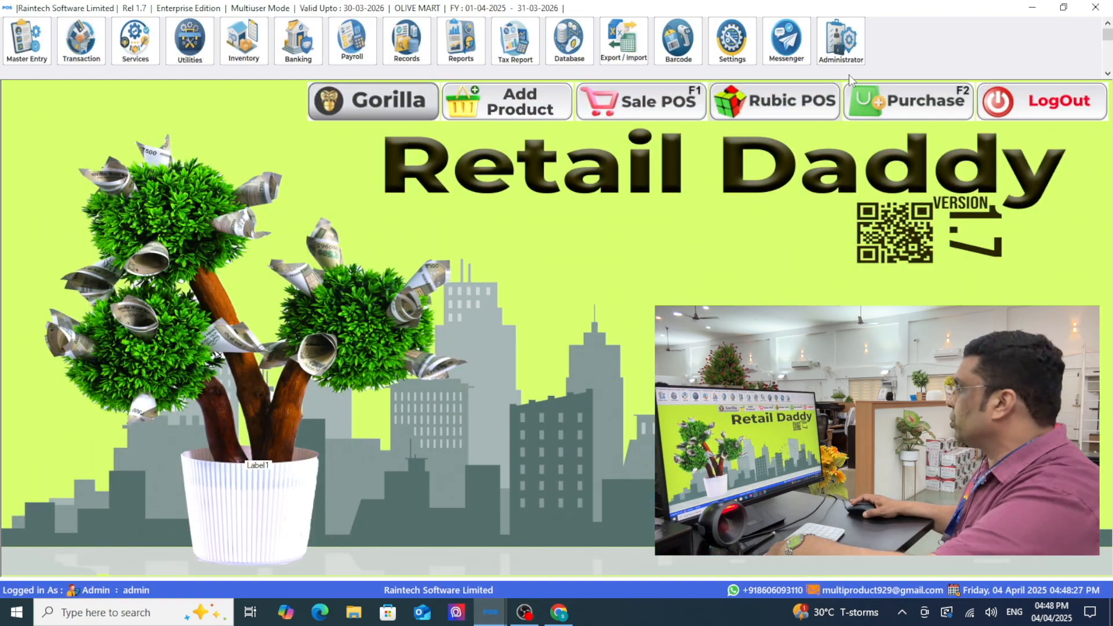
{"action": "left_click", "coordinate": [906, 99]}
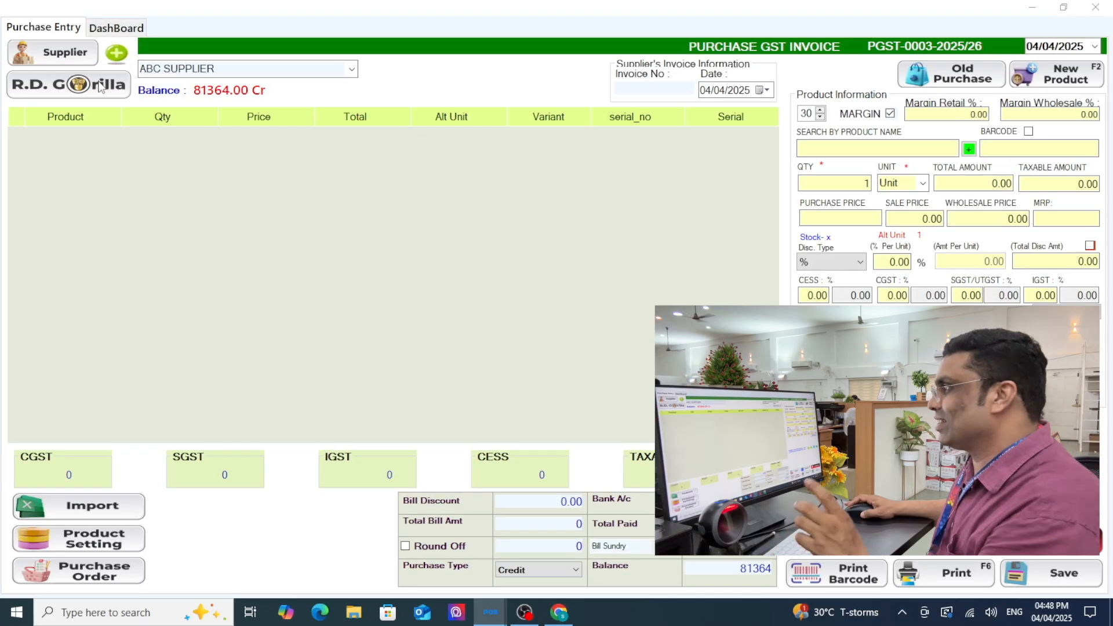
{"action": "left_click", "coordinate": [78, 506]}
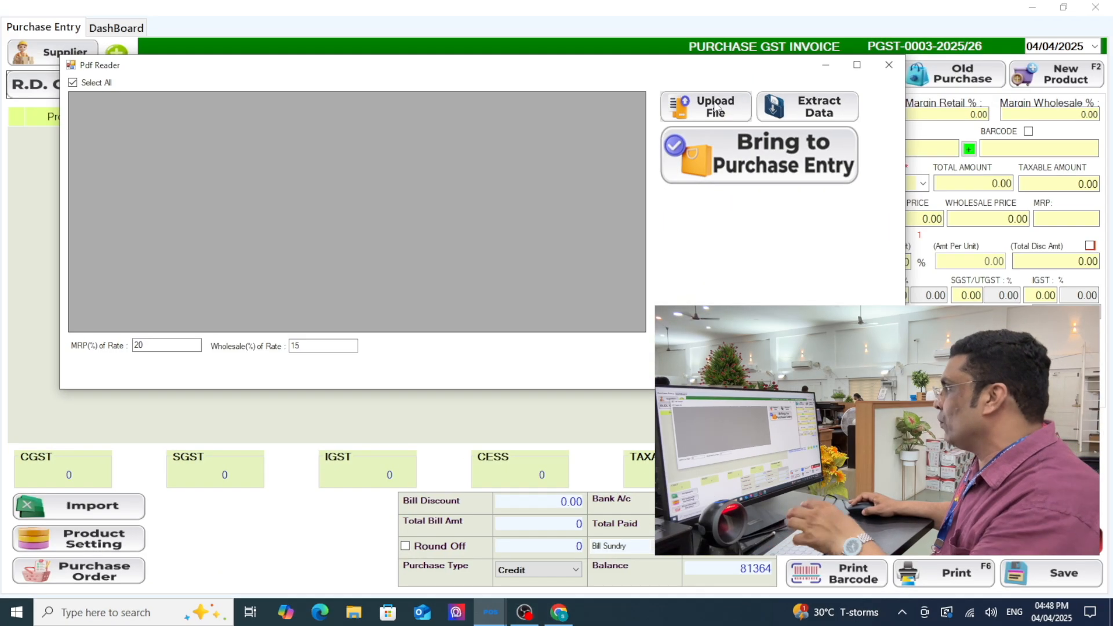
Upload the supplier invoice PDF and extract its 37 product lines into the grid.
{"action": "left_click", "coordinate": [705, 107]}
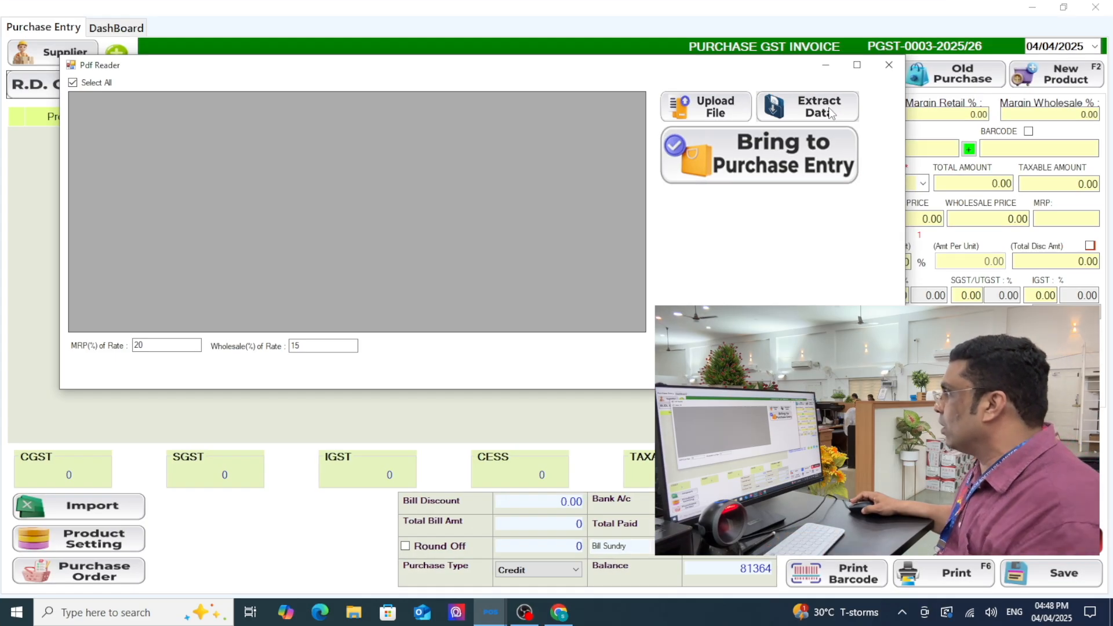
{"action": "left_click", "coordinate": [807, 107]}
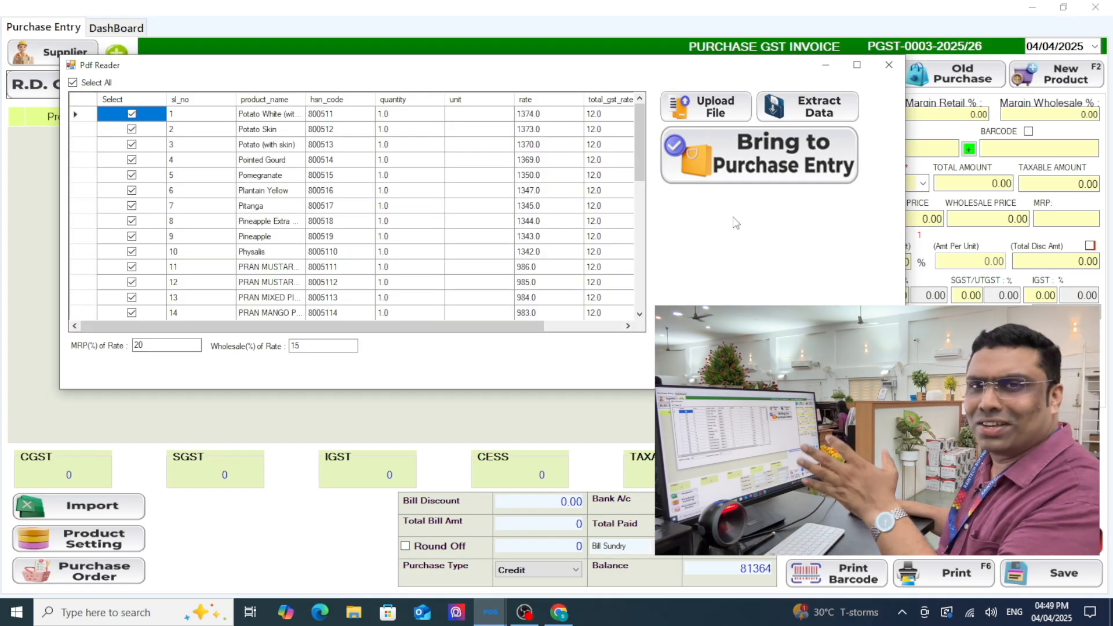
{"action": "scroll", "scroll_direction": "down", "scroll_amount": 3}
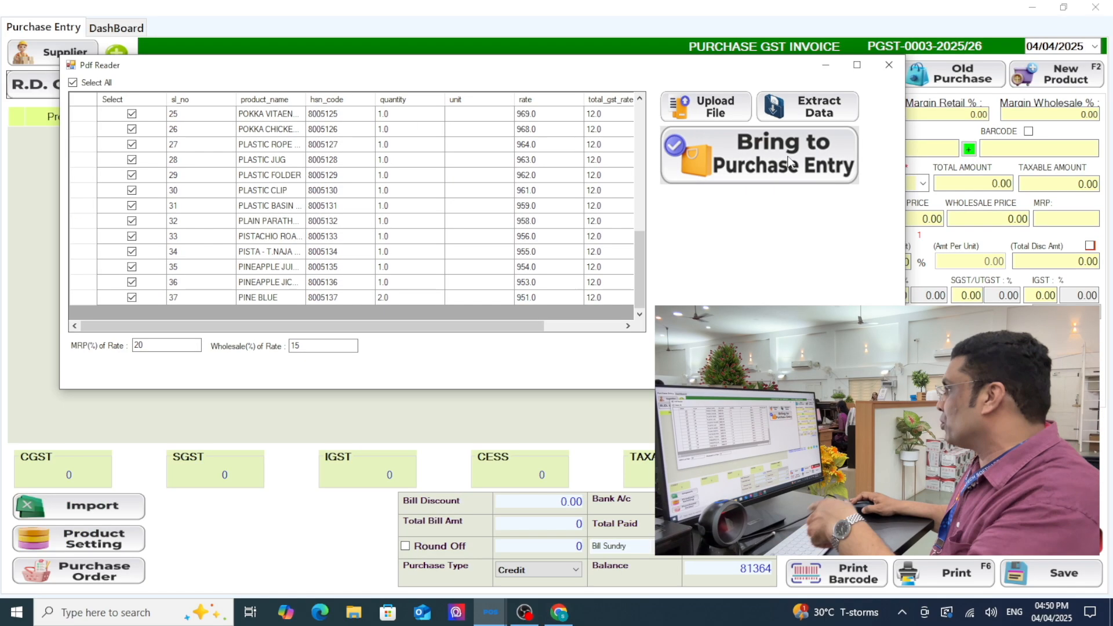
Bring the extracted items into the purchase entry with a 50% retail margin and save, totalling 40,682.
{"action": "left_click", "coordinate": [758, 154]}
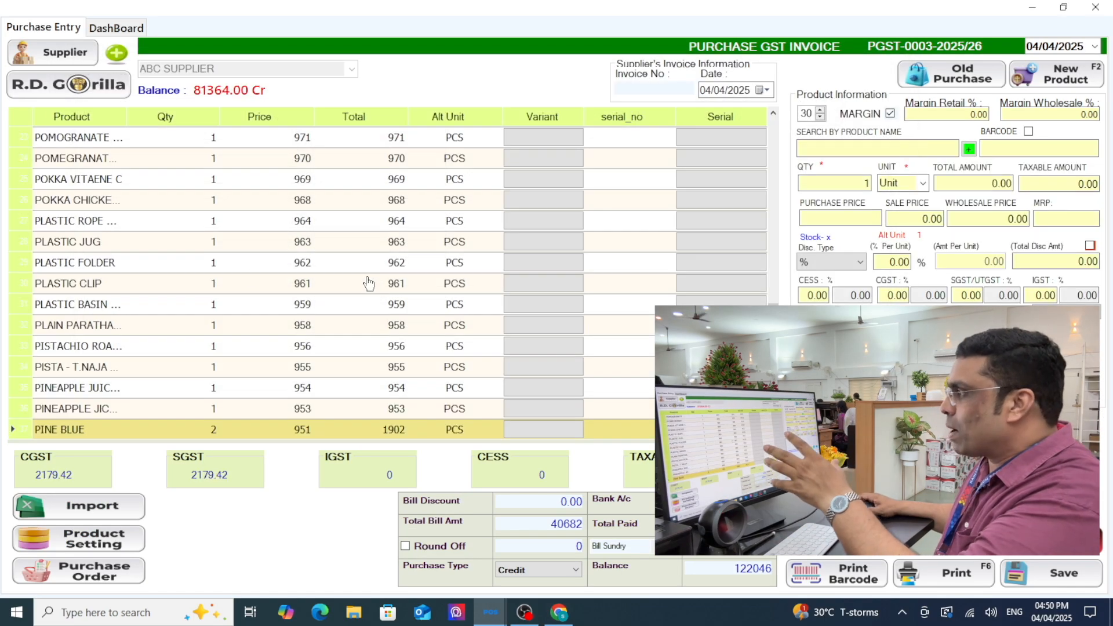
{"action": "scroll", "scroll_direction": "up", "scroll_amount": 3}
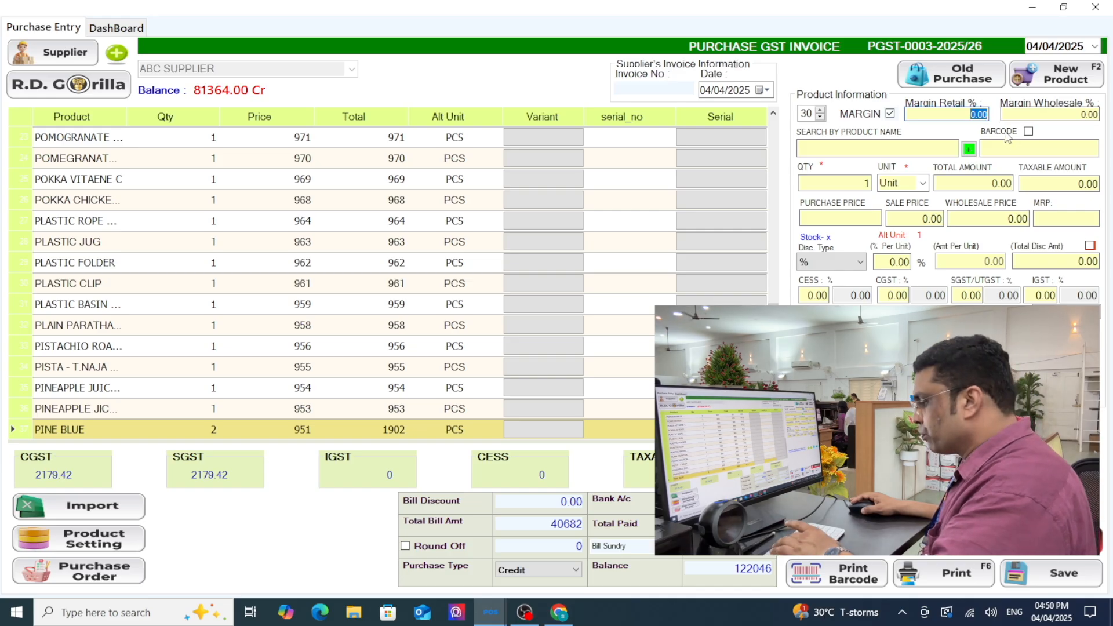
{"action": "type", "text": "50"}
{"action": "left_click", "coordinate": [1049, 113]}
{"action": "type", "text": "40"}
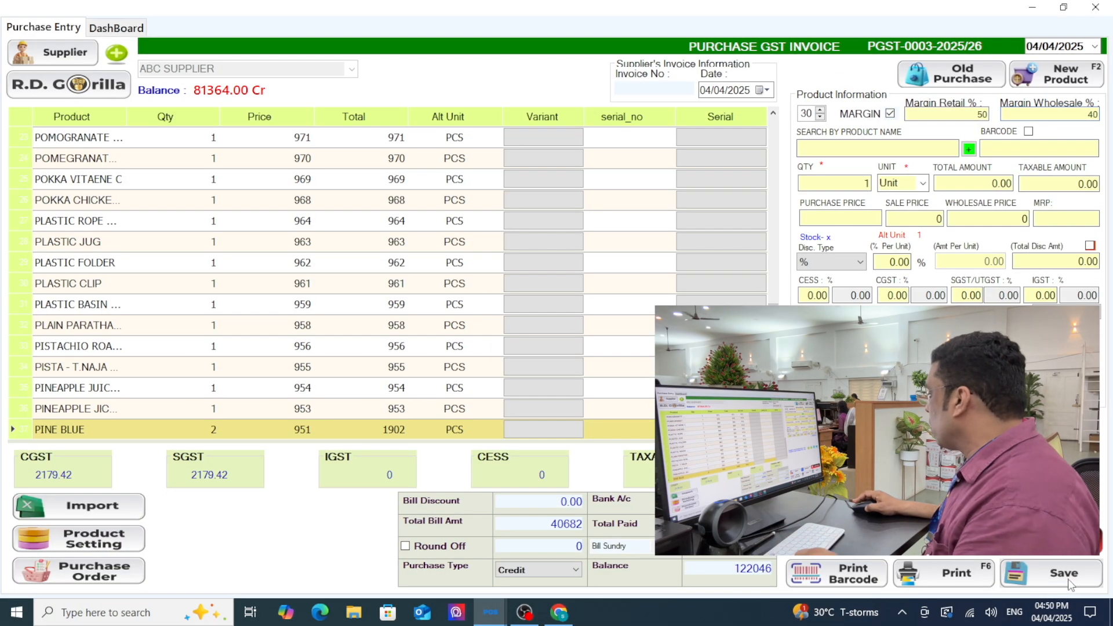
{"action": "mouse_move", "coordinate": [606, 358]}
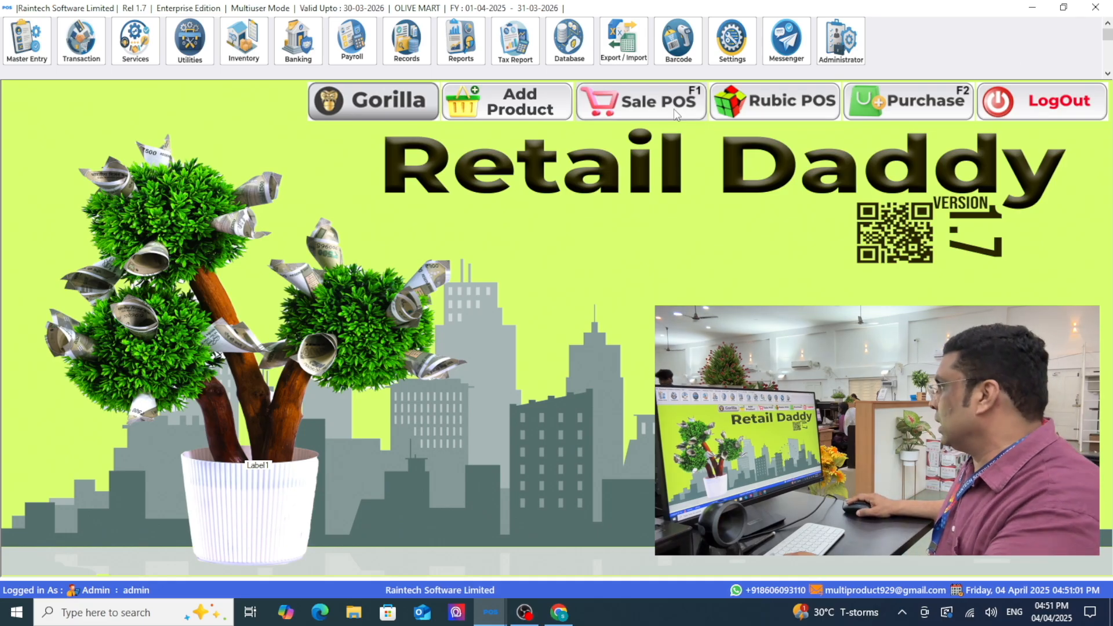
Reopen saved purchase PGST-0003-2025/26 and bring its products into barcode label printing.
{"action": "left_click", "coordinate": [906, 99]}
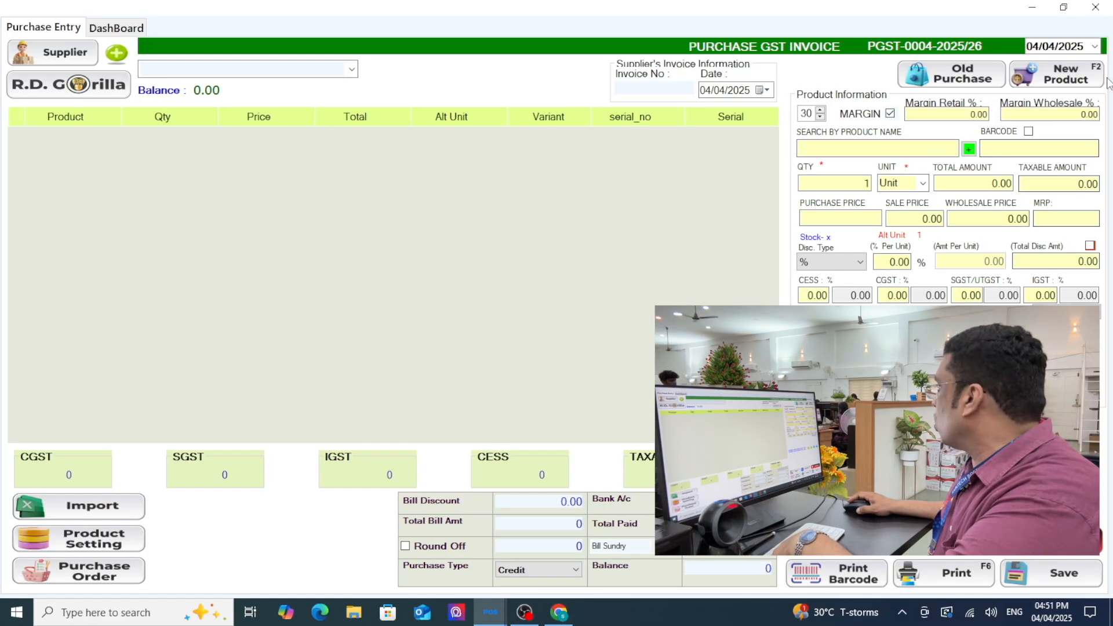
{"action": "left_click", "coordinate": [950, 74]}
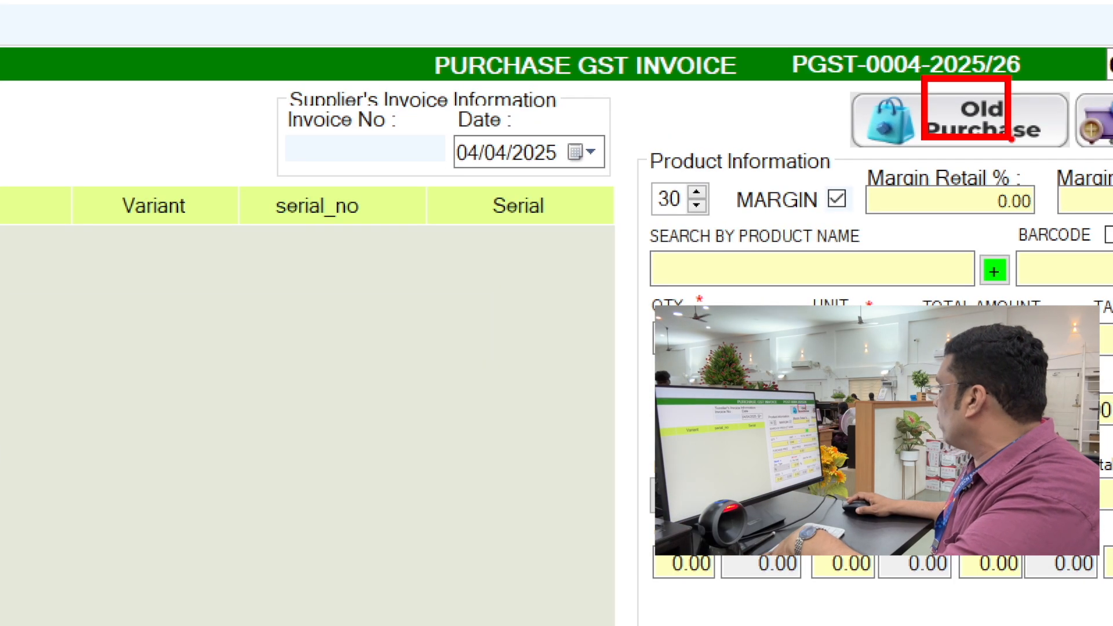
{"action": "left_click", "coordinate": [963, 120]}
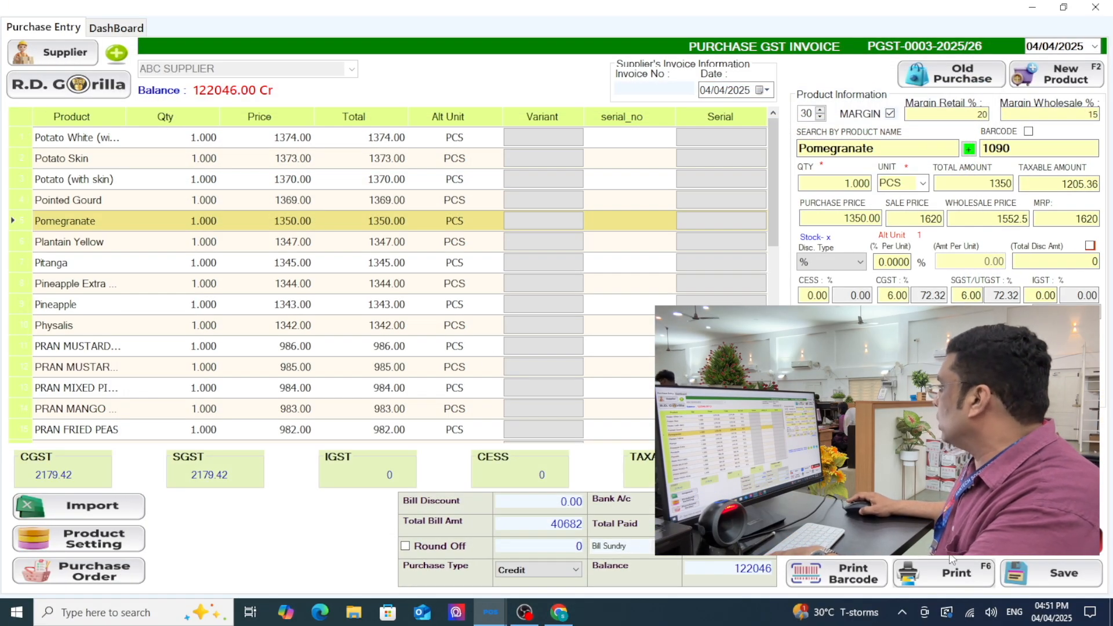
{"action": "left_click", "coordinate": [76, 387]}
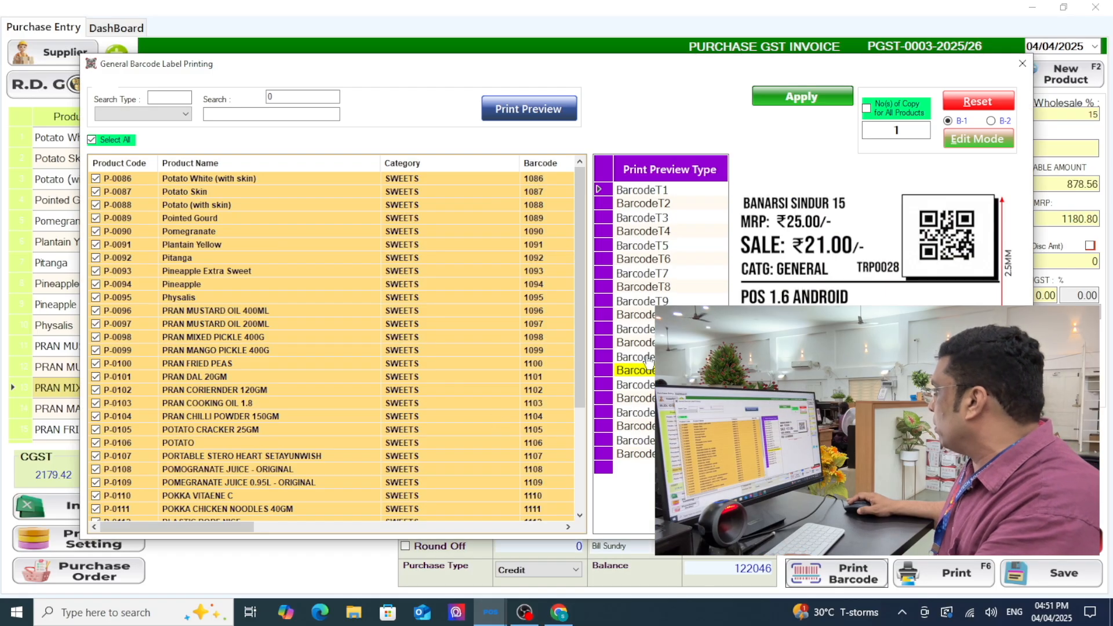
Preview the barcode labels with a chosen design, page through them and close the preview.
{"action": "left_click", "coordinate": [634, 370]}
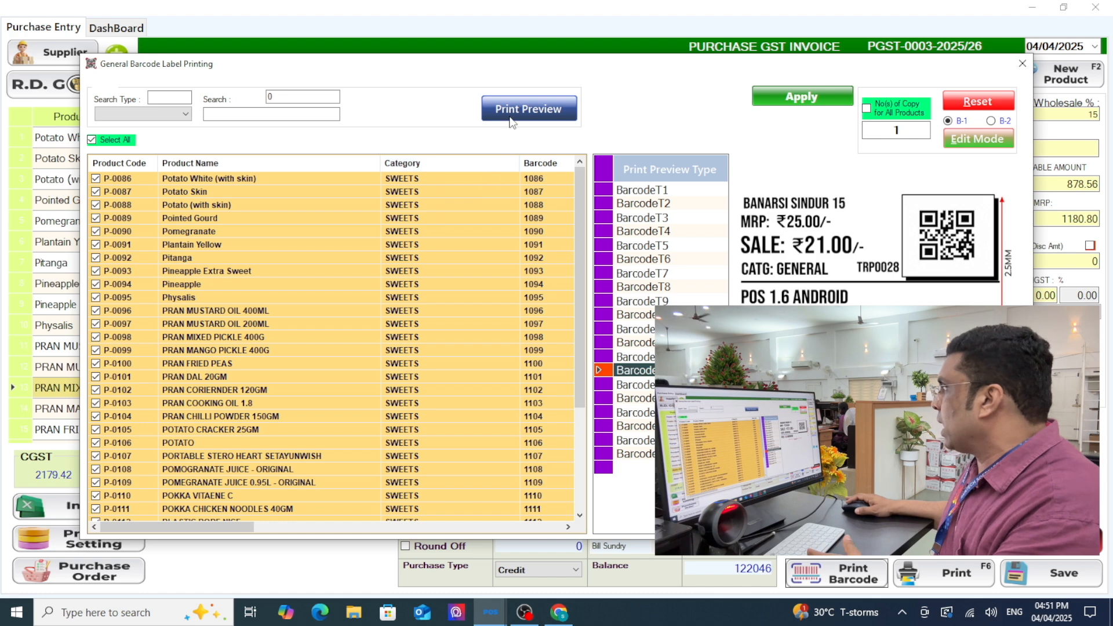
{"action": "left_click", "coordinate": [529, 109]}
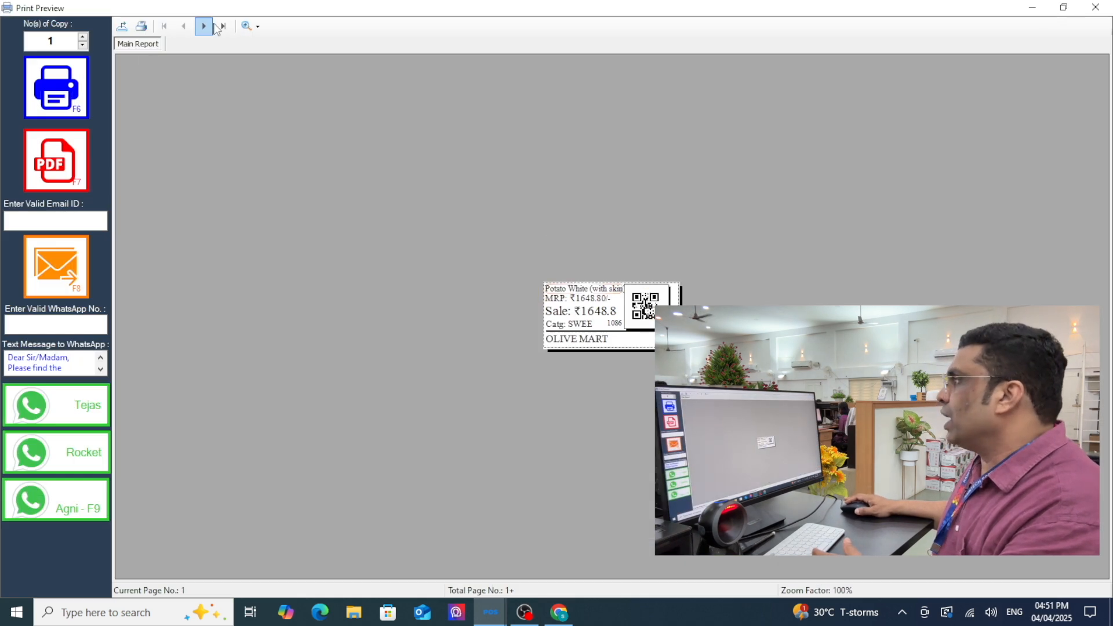
{"action": "left_click", "coordinate": [204, 27]}
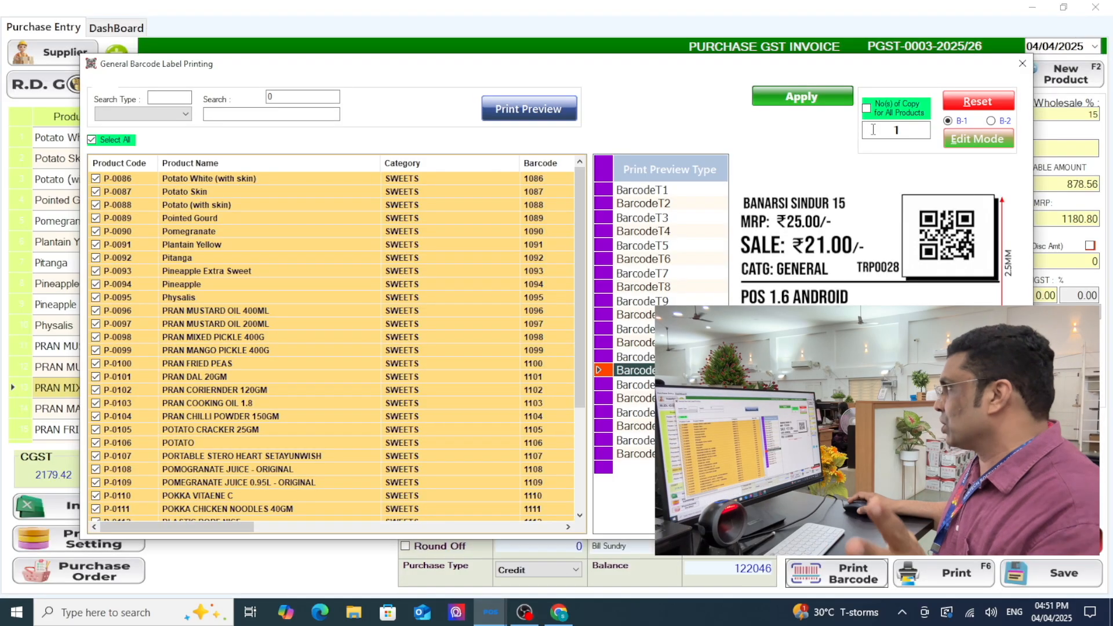
{"action": "left_click", "coordinate": [1020, 62]}
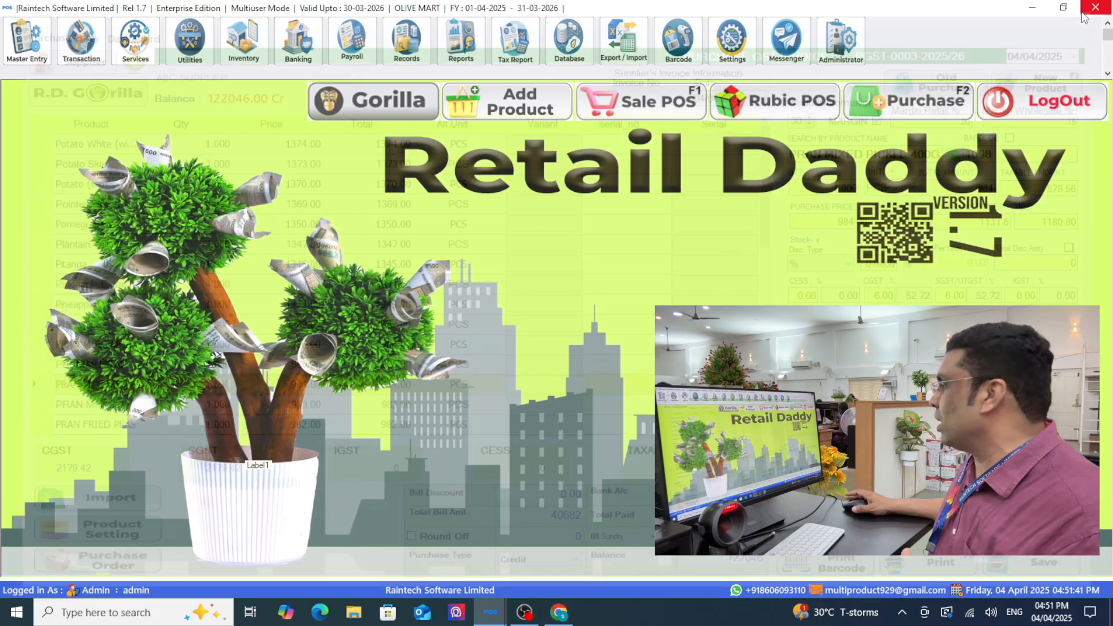
Close the purchase window and browse the Payroll, Database and Messenger modules on the home screen.
{"action": "left_click", "coordinate": [1095, 8]}
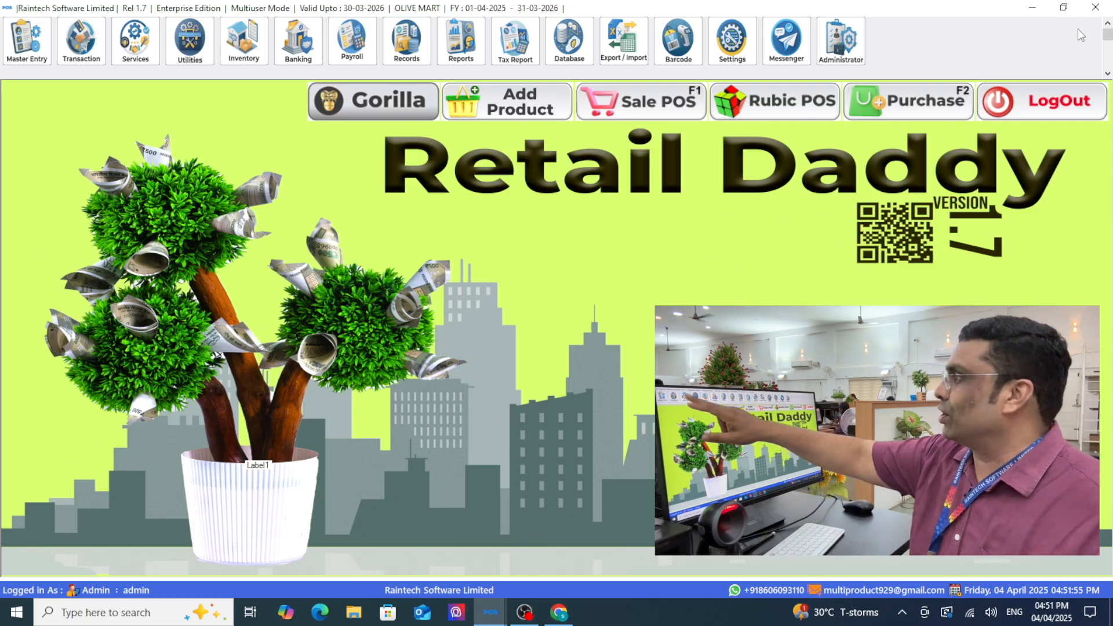
{"action": "left_click", "coordinate": [351, 40]}
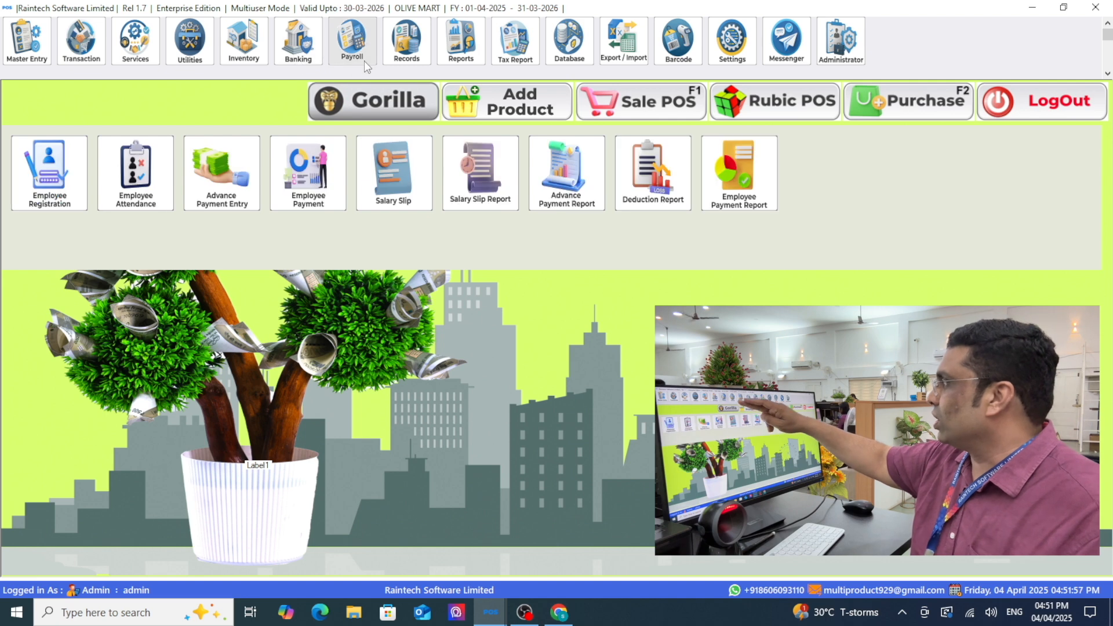
{"action": "left_click", "coordinate": [568, 41]}
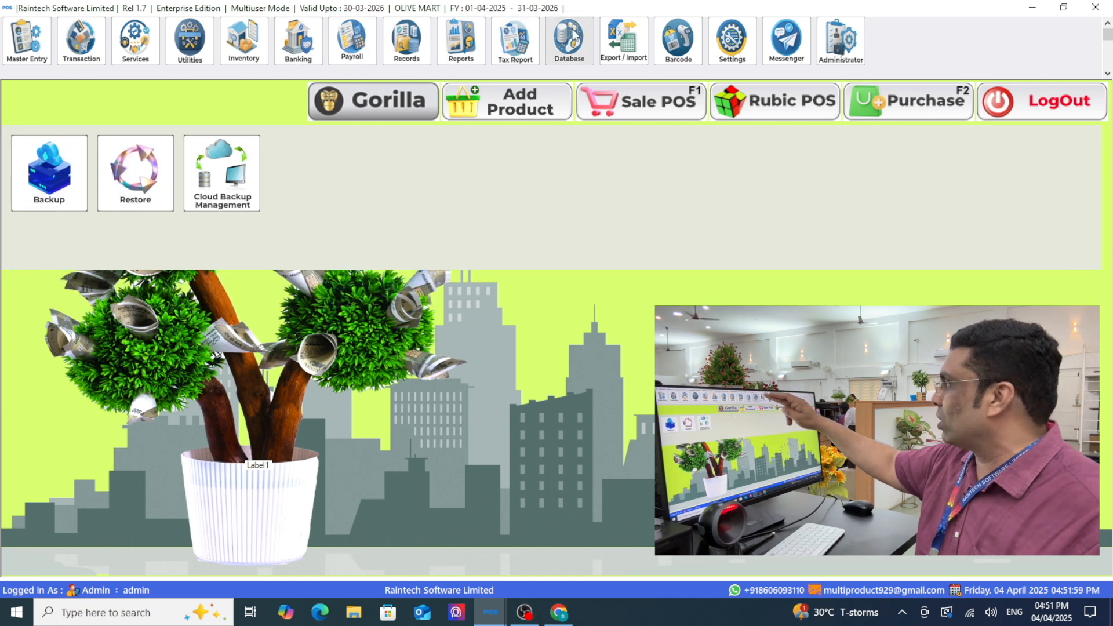
{"action": "left_click", "coordinate": [784, 40]}
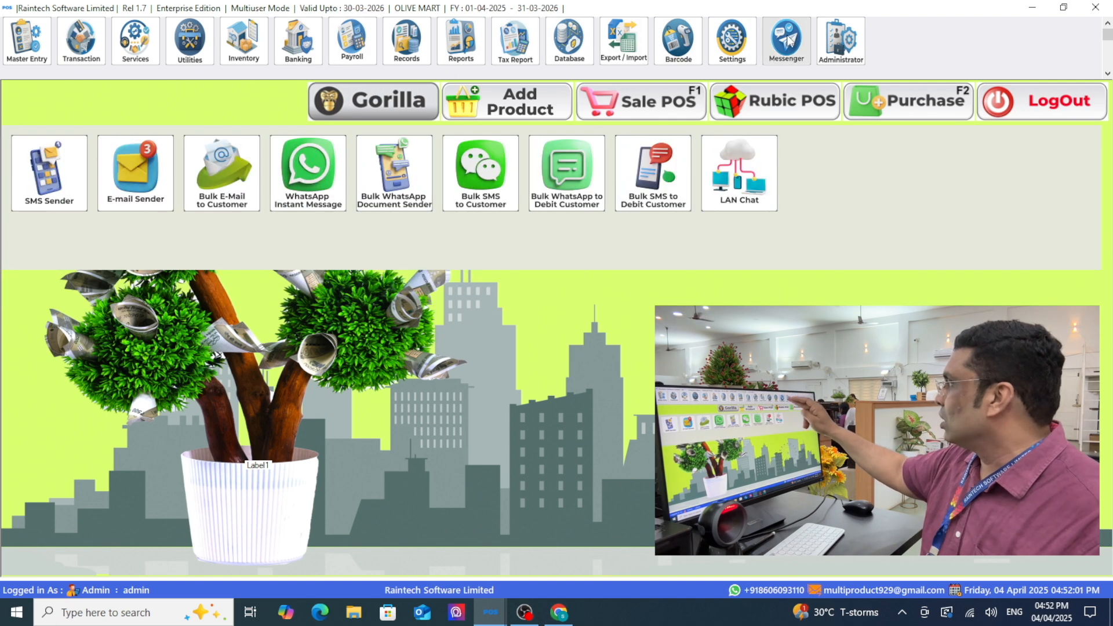